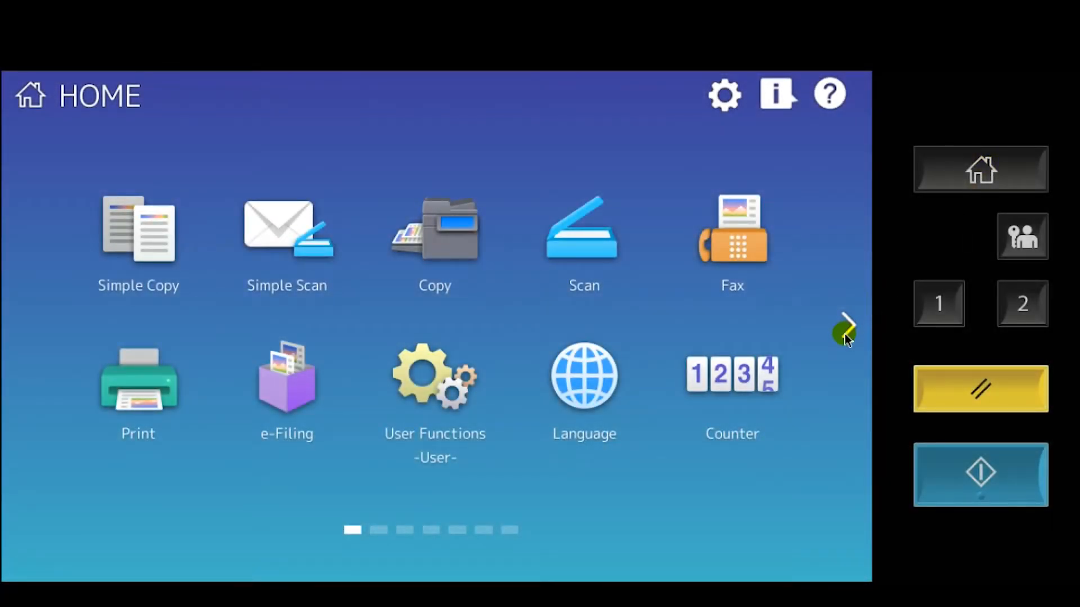
Launch the e-BRIDGE Plus for Google Drive app from the next home page.
{"action": "left_click", "coordinate": [846, 325]}
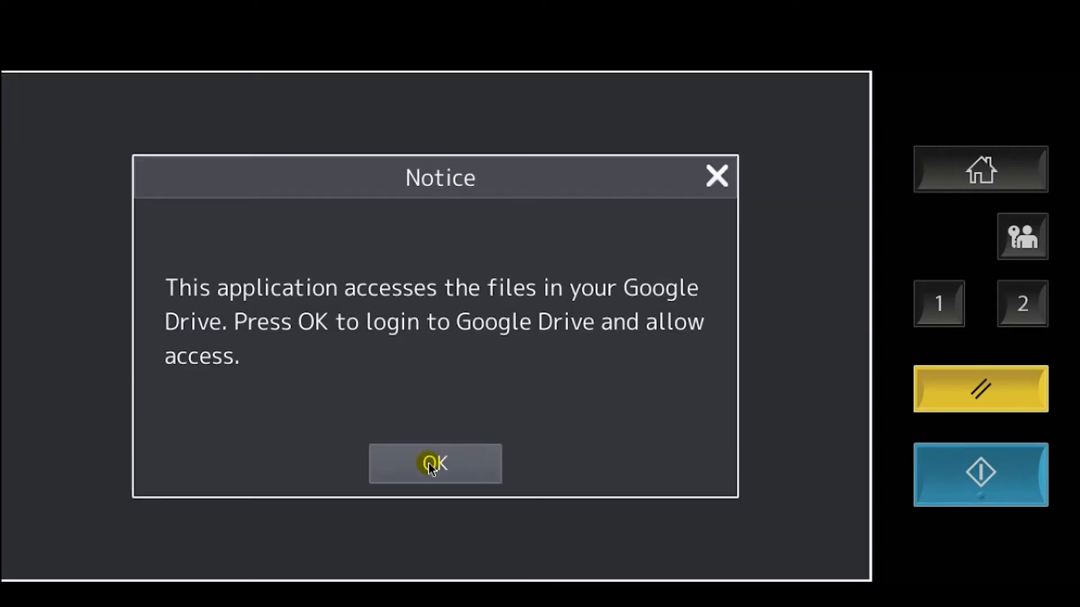
{"action": "left_click", "coordinate": [434, 462]}
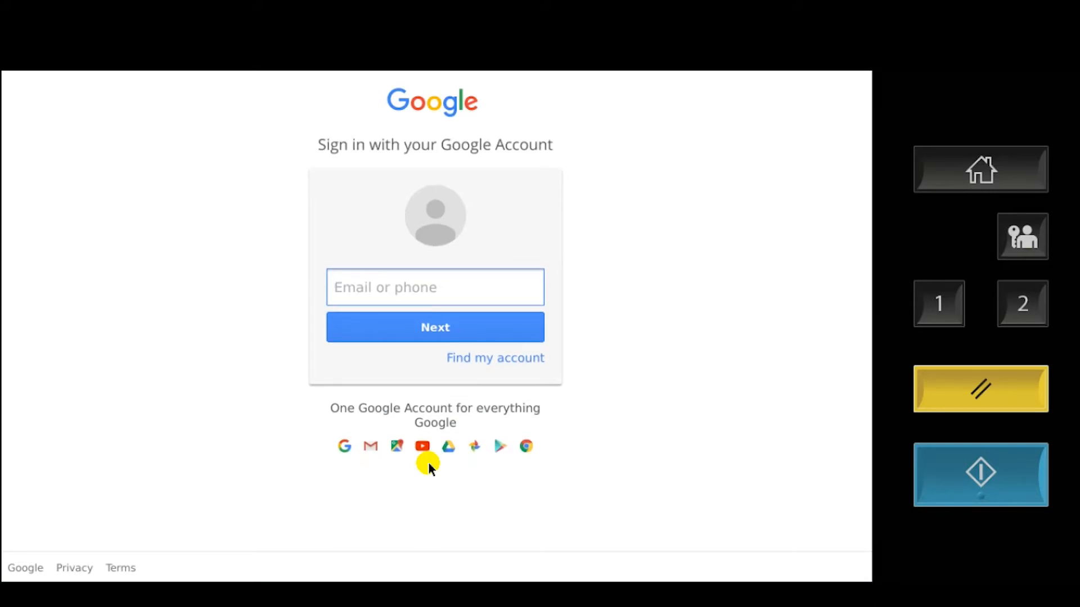
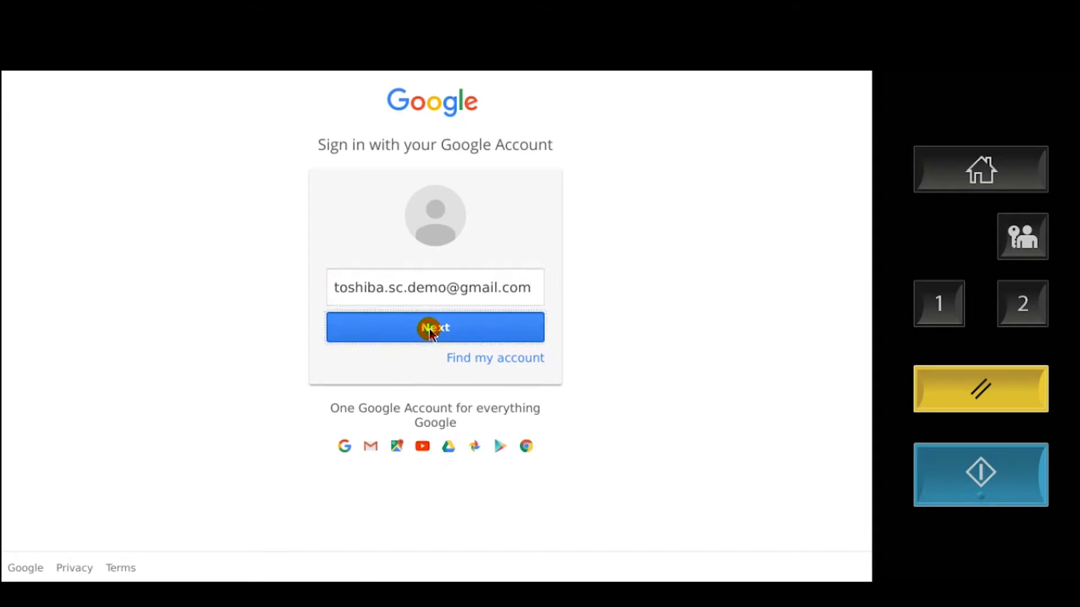
{"action": "left_click", "coordinate": [434, 327]}
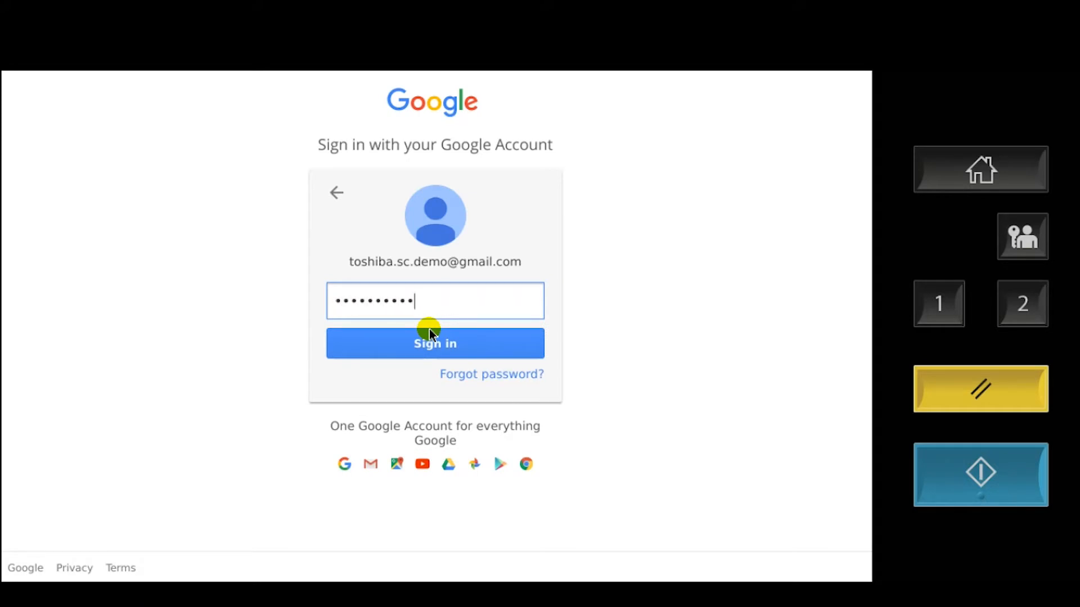
Submit the password to complete Google sign-in.
{"action": "left_click", "coordinate": [434, 344]}
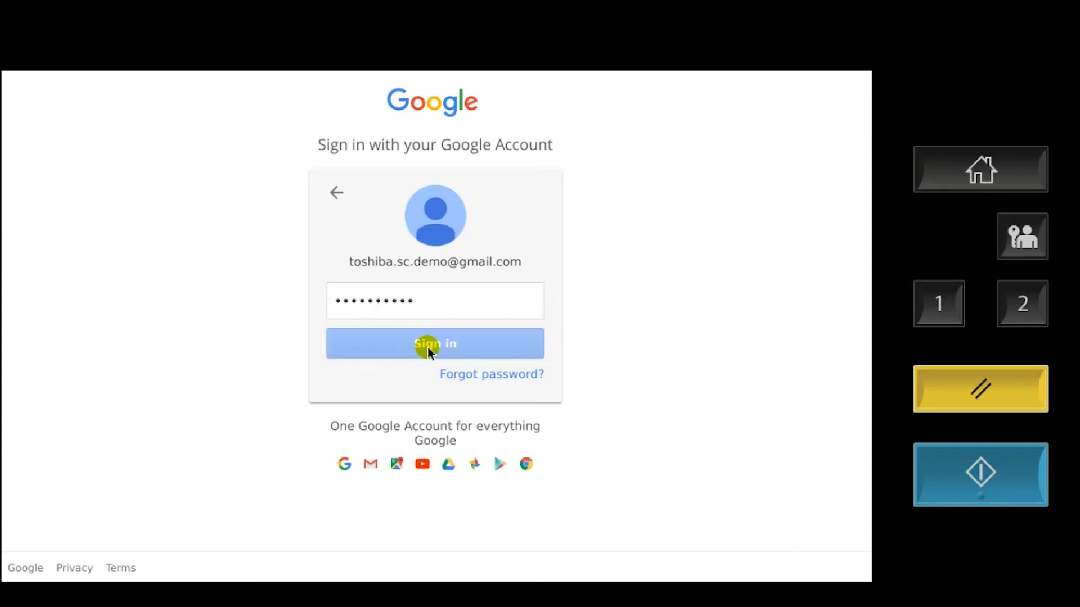
{"action": "left_click", "coordinate": [434, 345]}
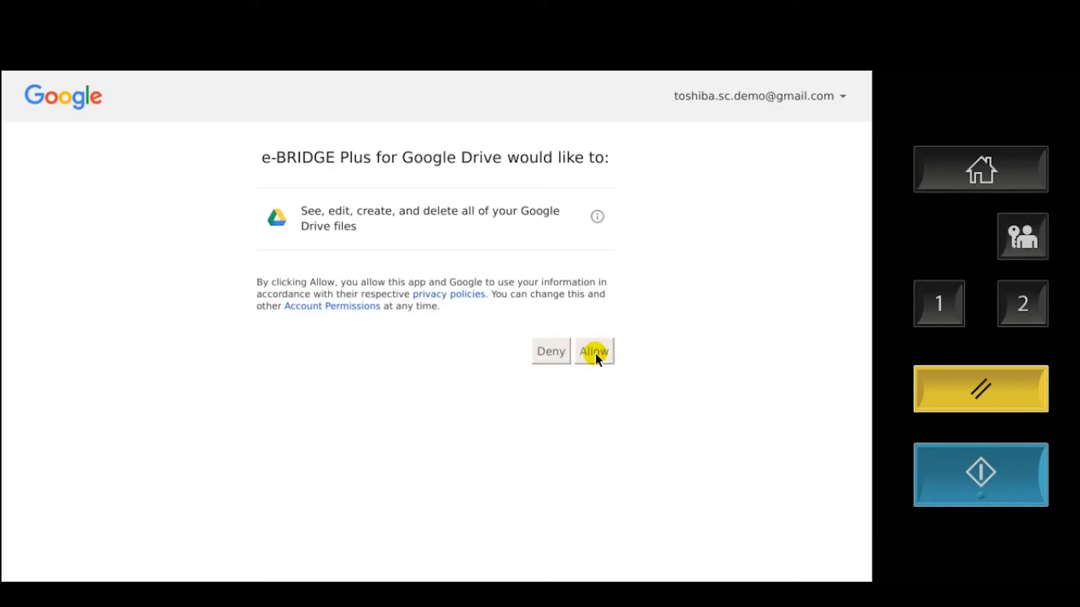
Allow Drive access and open the empty Marketing folder.
{"action": "left_click", "coordinate": [593, 351]}
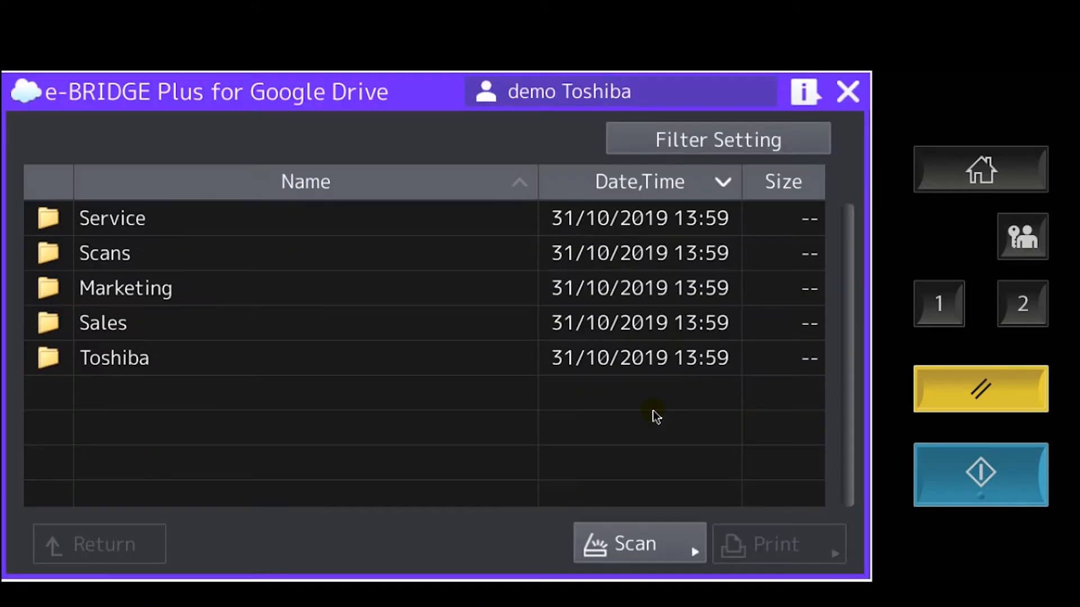
{"action": "mouse_move", "coordinate": [107, 364]}
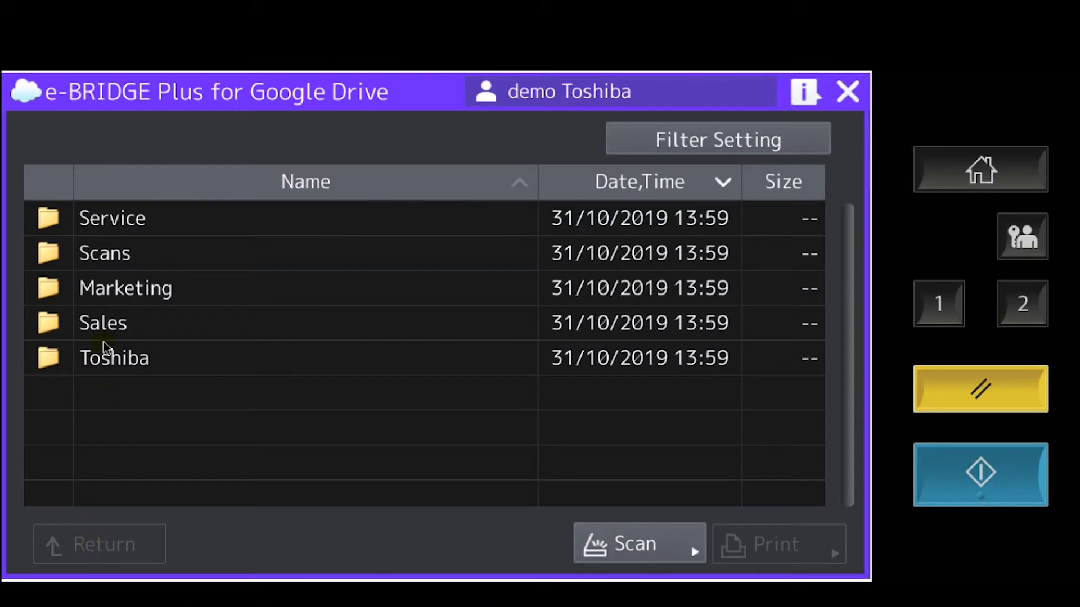
{"action": "left_click", "coordinate": [126, 288]}
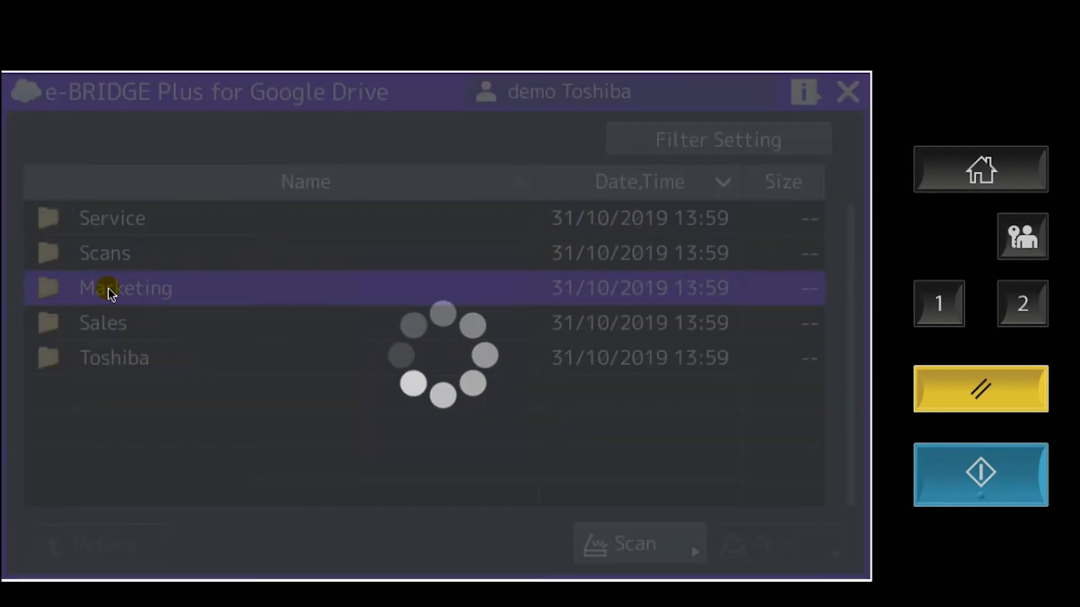
{"action": "double_click", "coordinate": [125, 288]}
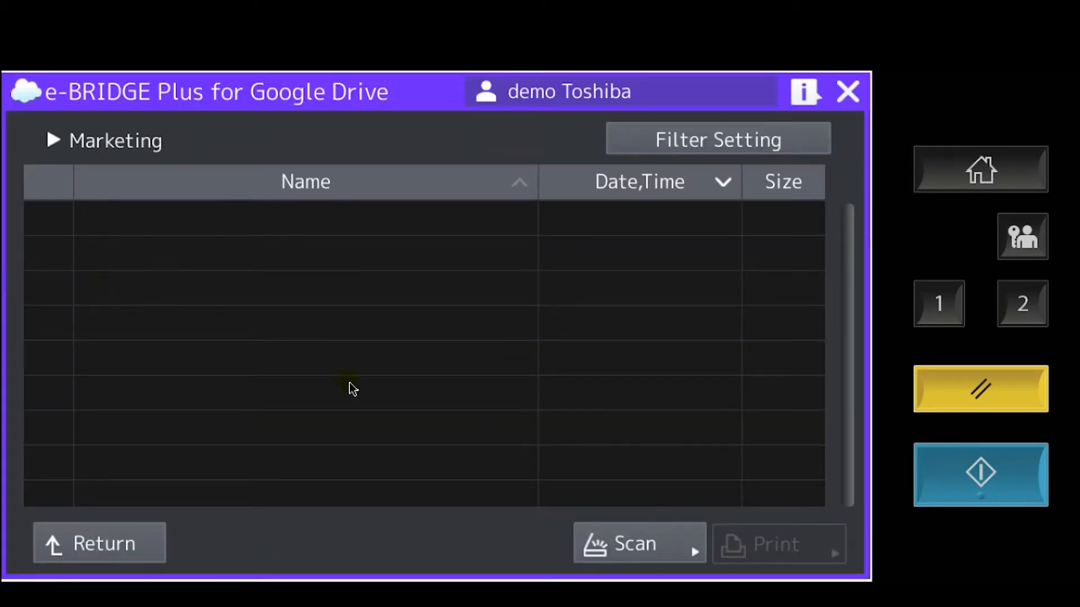
Start a scan into Marketing and replace the default file name with toshiba.
{"action": "left_click", "coordinate": [636, 543]}
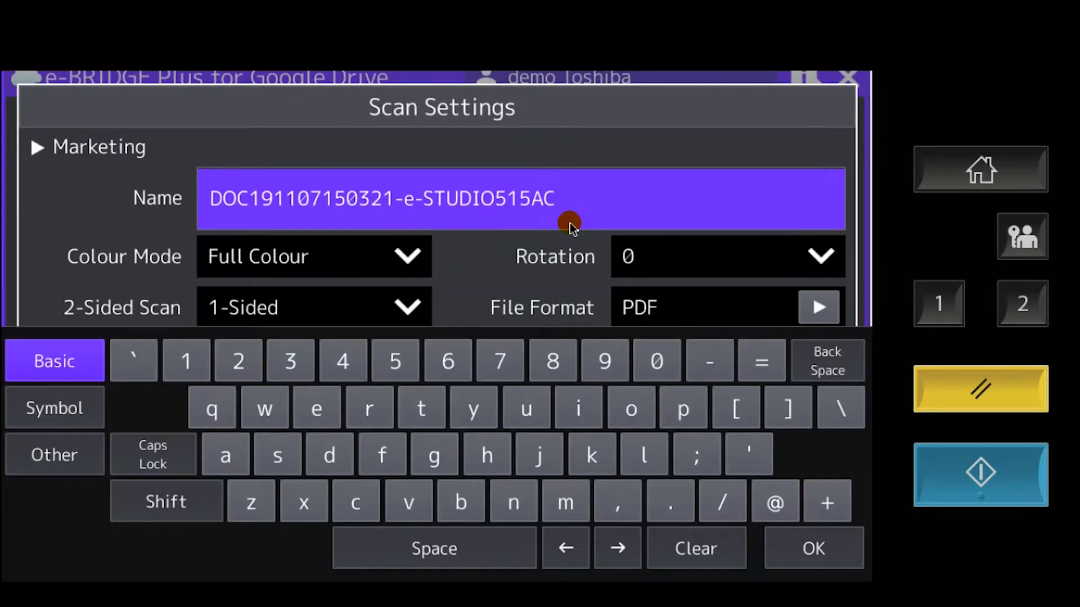
{"action": "left_click", "coordinate": [695, 548]}
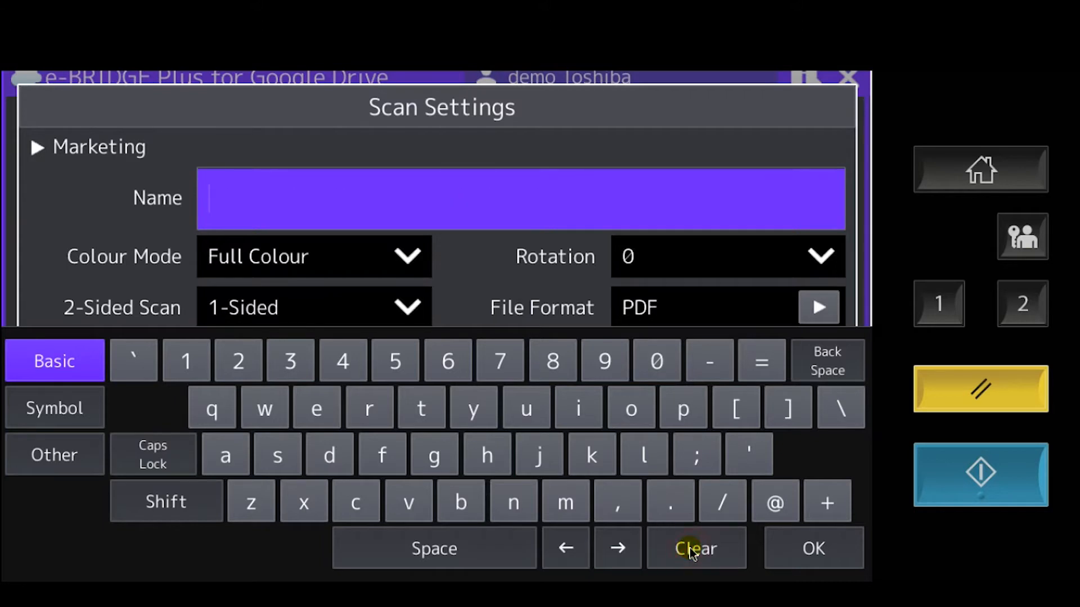
{"action": "type", "text": "toshiba"}
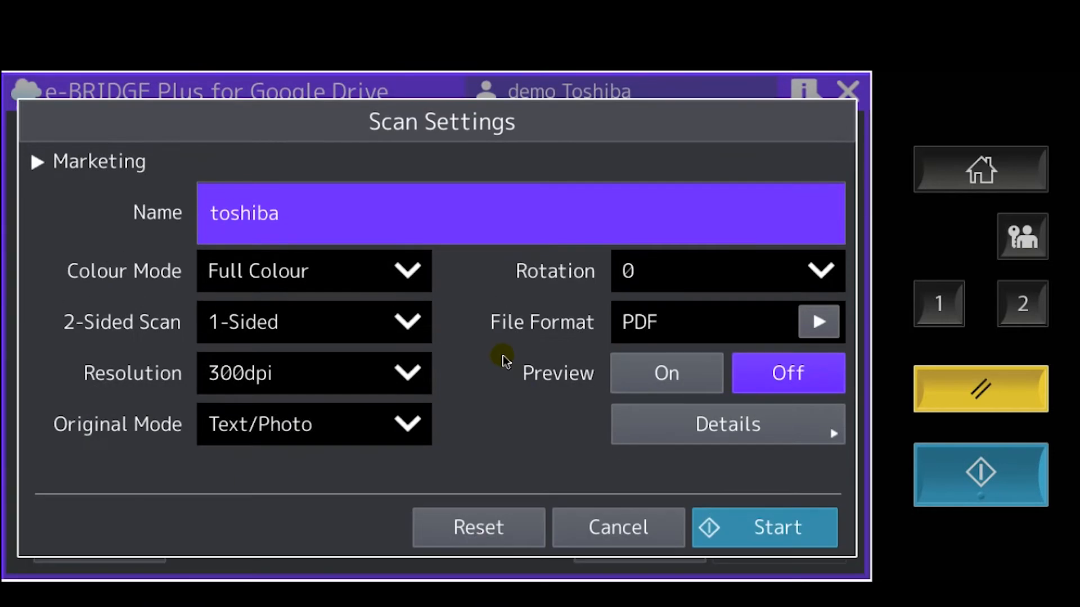
Keep Full Colour mode and PDF format, and turn scan Preview On.
{"action": "left_click", "coordinate": [406, 270]}
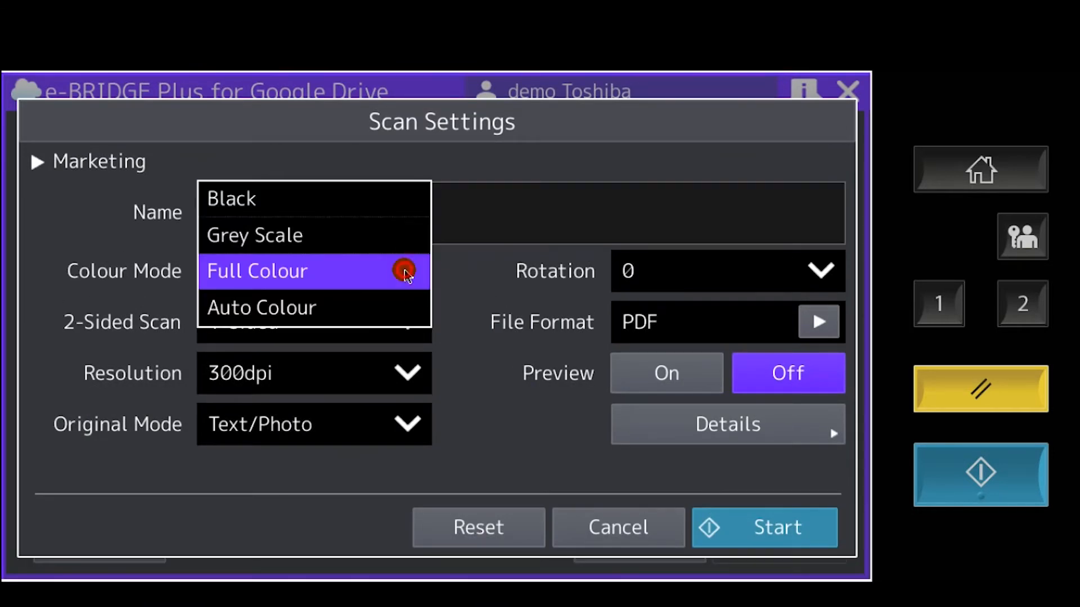
{"action": "left_click", "coordinate": [257, 271]}
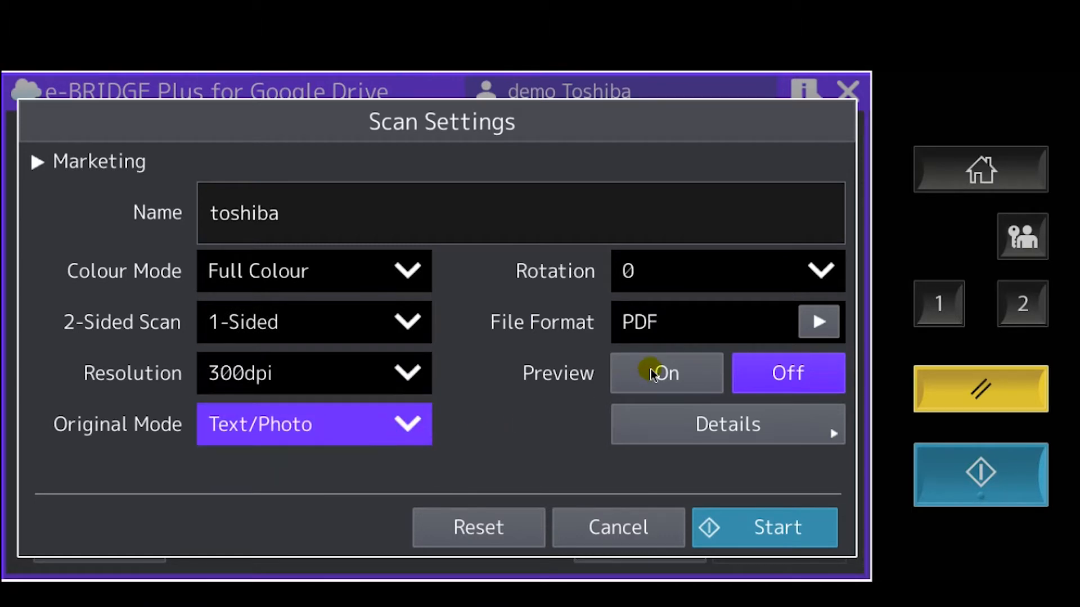
{"action": "left_click", "coordinate": [818, 322]}
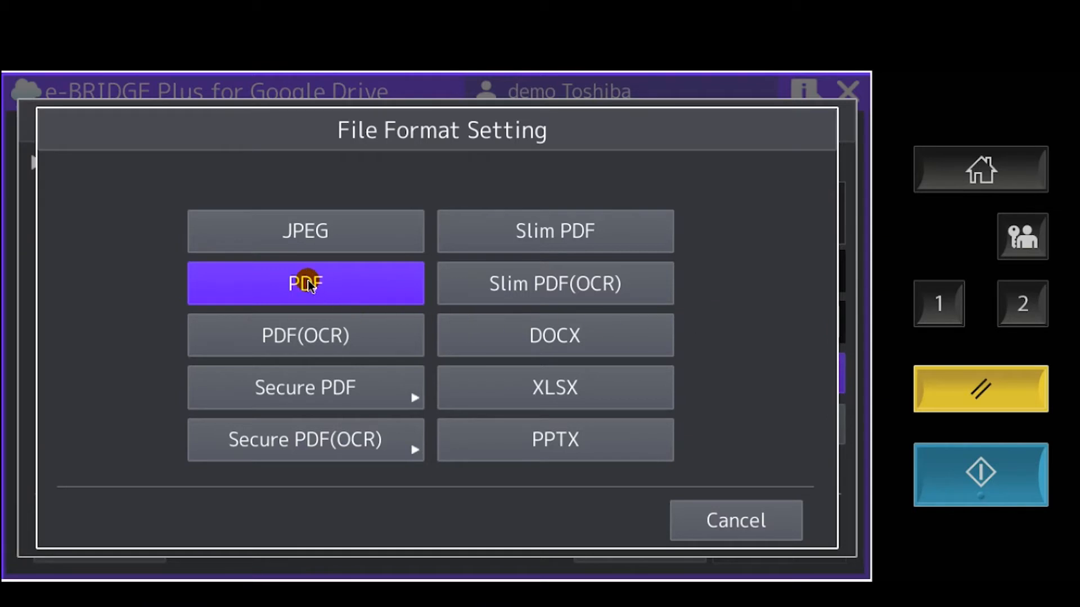
{"action": "left_click", "coordinate": [305, 283]}
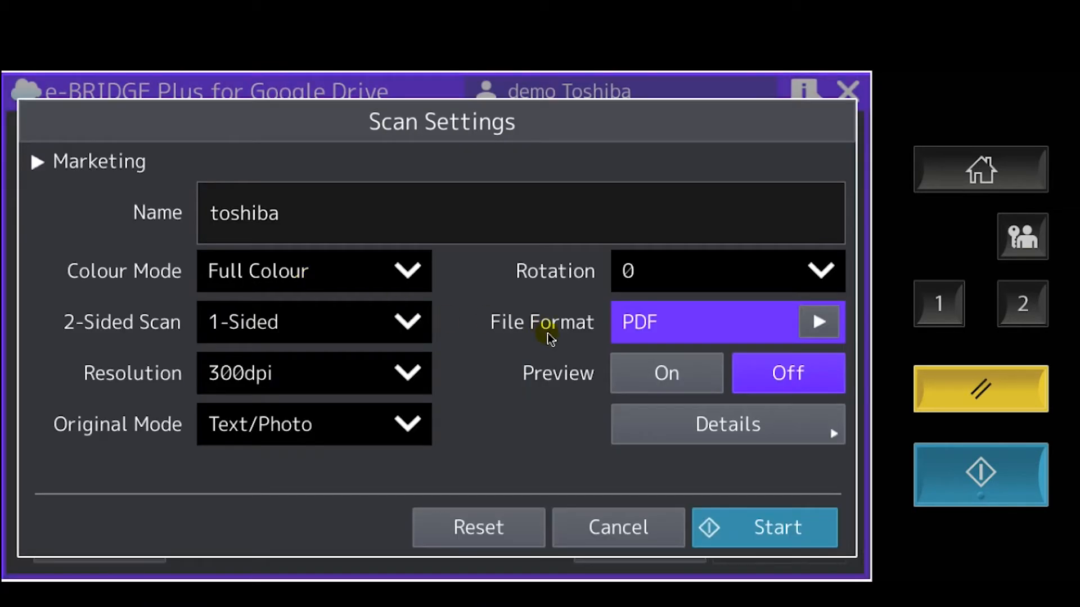
{"action": "left_click", "coordinate": [664, 374]}
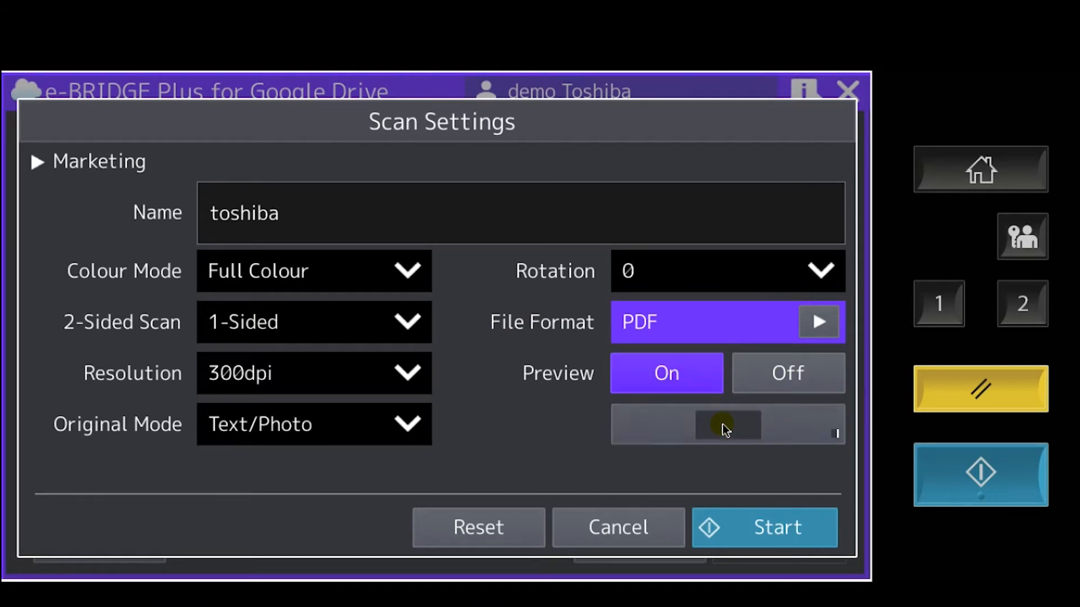
Confirm the detailed settings unchanged and start scanning the page.
{"action": "left_click", "coordinate": [819, 322]}
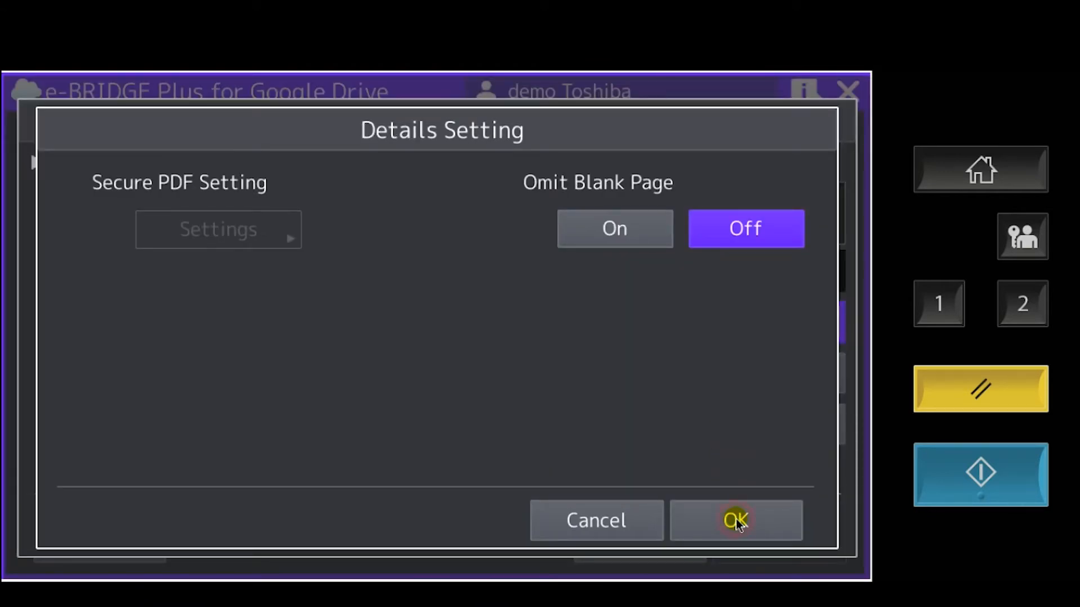
{"action": "left_click", "coordinate": [736, 521]}
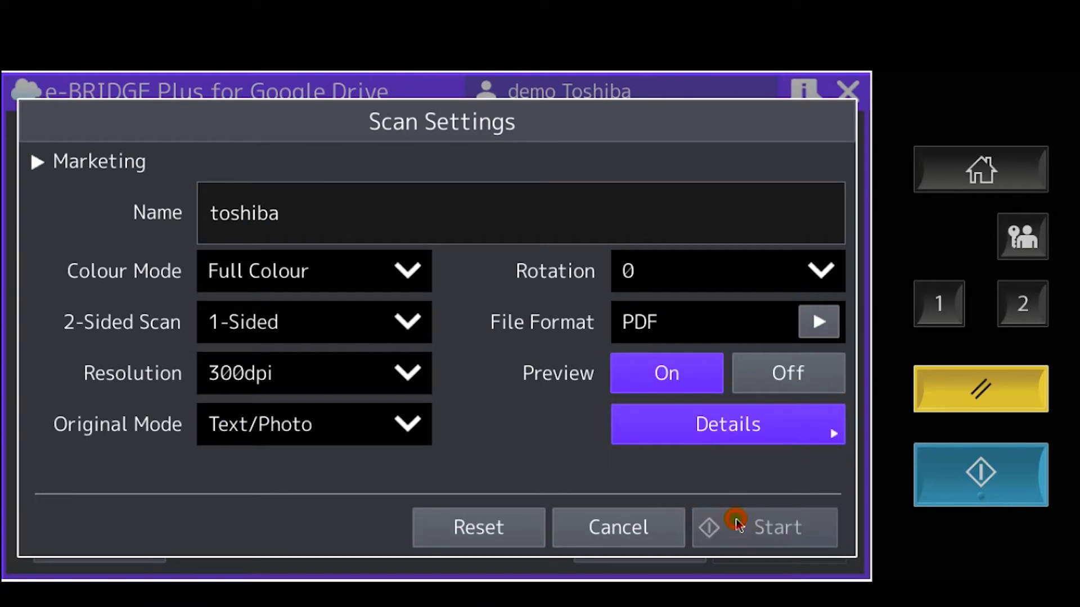
{"action": "left_click", "coordinate": [764, 527]}
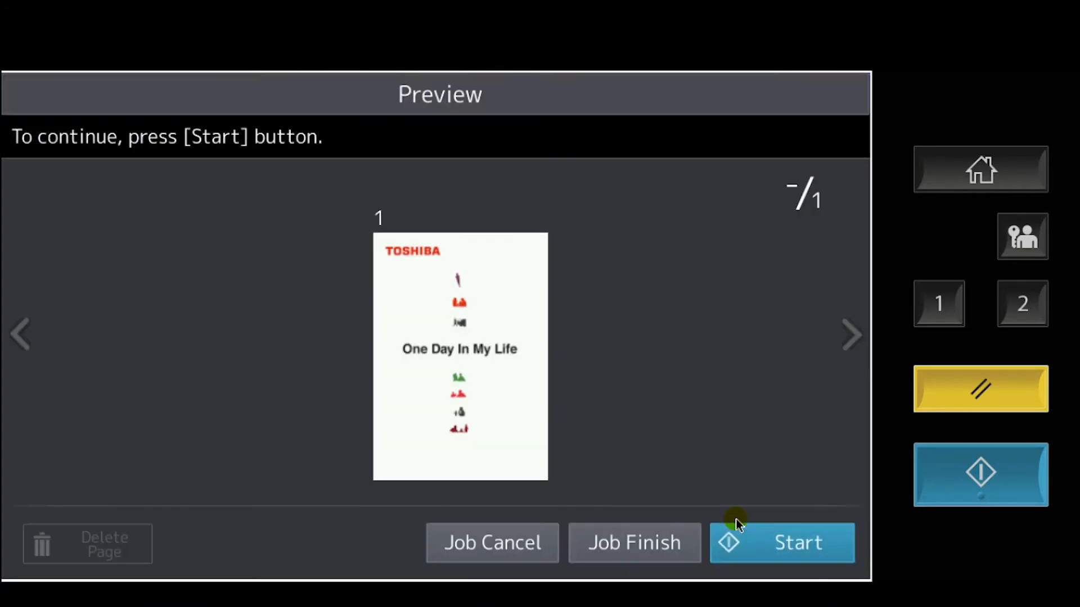
{"action": "mouse_move", "coordinate": [632, 549]}
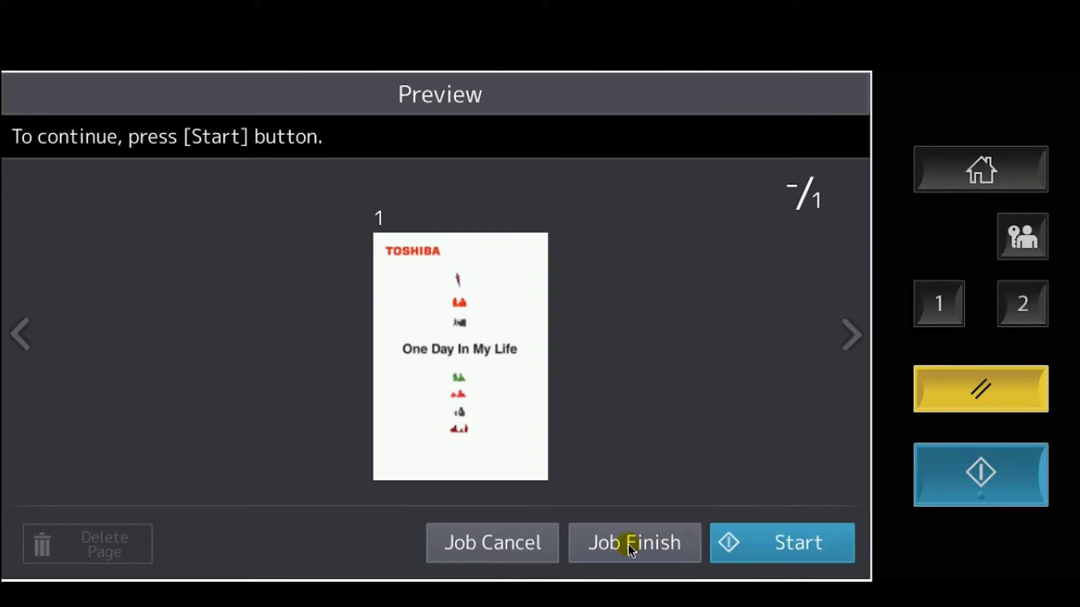
Finish the job so toshiba.pdf is uploaded to the Marketing folder.
{"action": "left_click", "coordinate": [633, 542]}
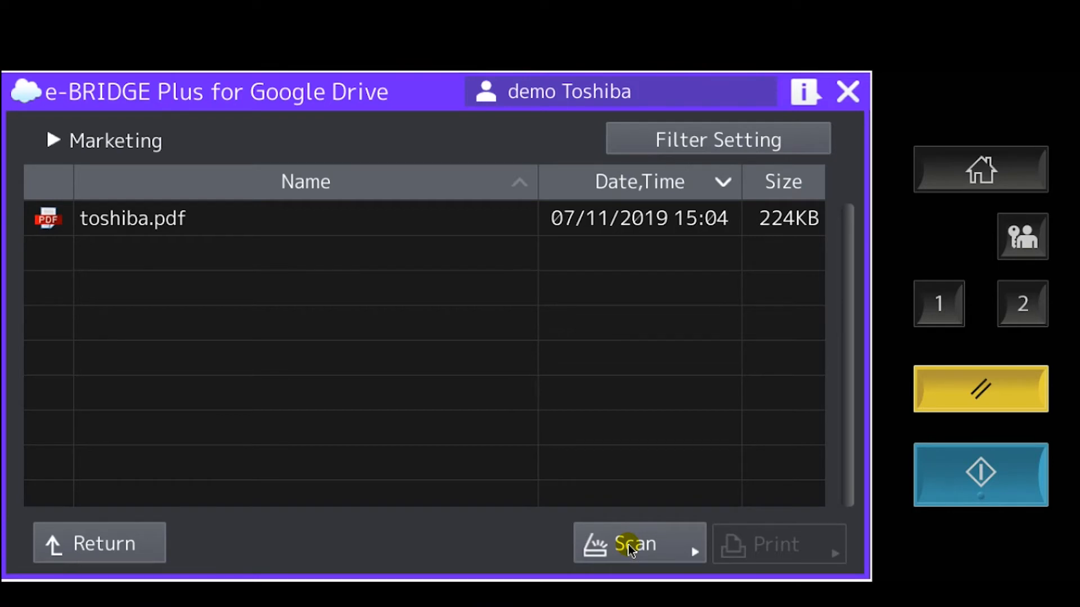
{"action": "mouse_move", "coordinate": [127, 219]}
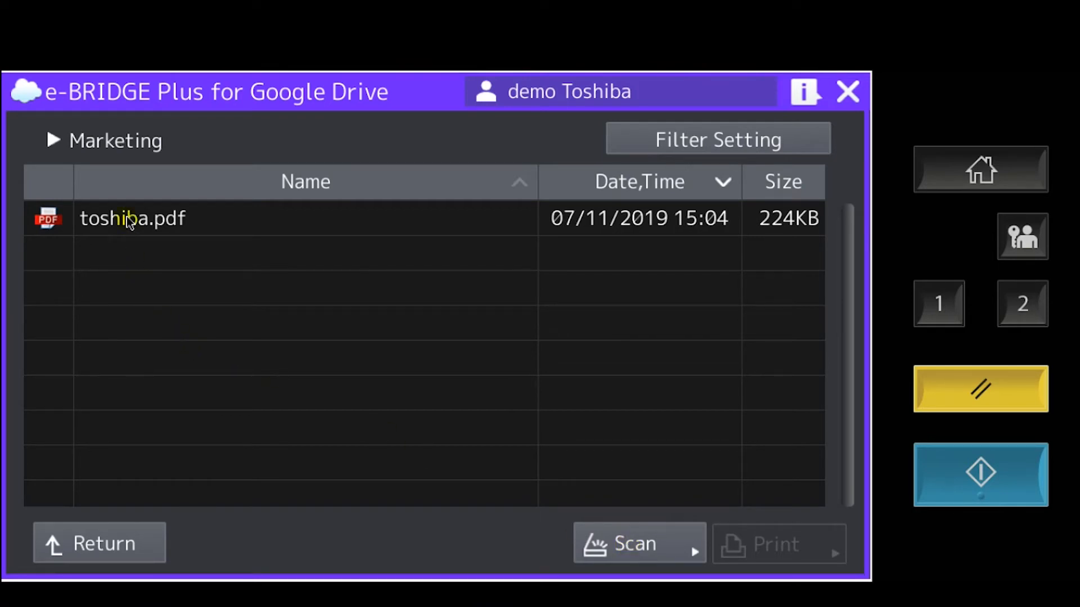
Select toshiba.pdf for printing and set the number of sets to 2.
{"action": "left_click", "coordinate": [132, 218]}
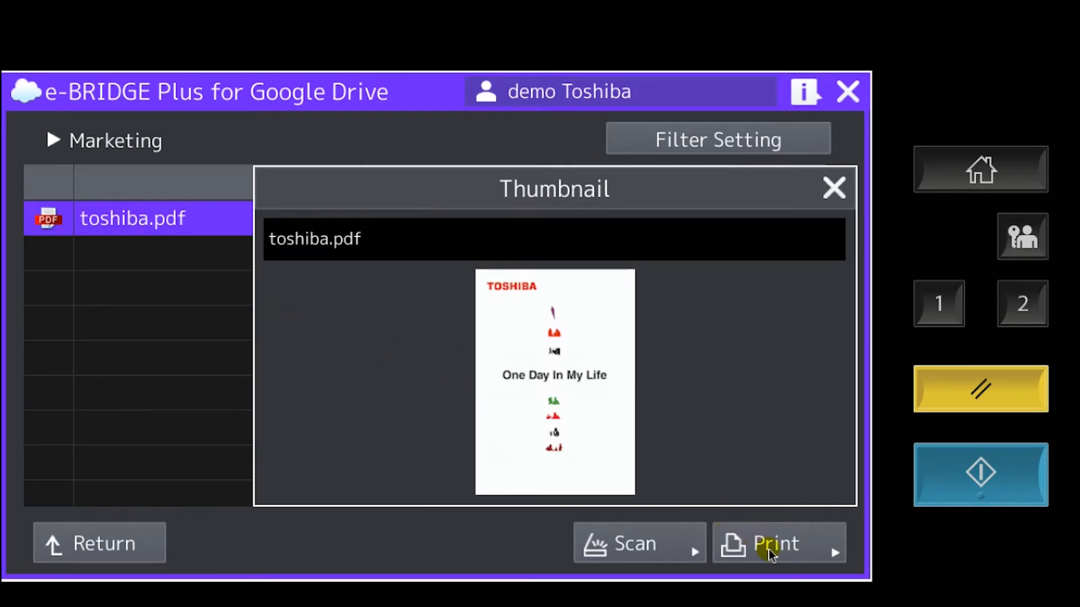
{"action": "left_click", "coordinate": [777, 543]}
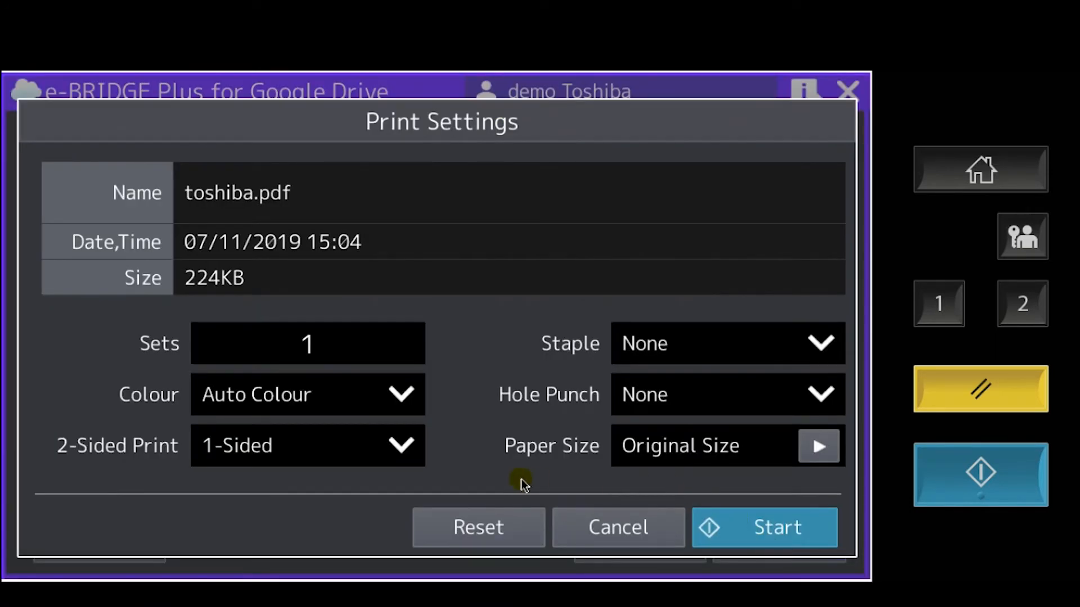
{"action": "left_click", "coordinate": [307, 344]}
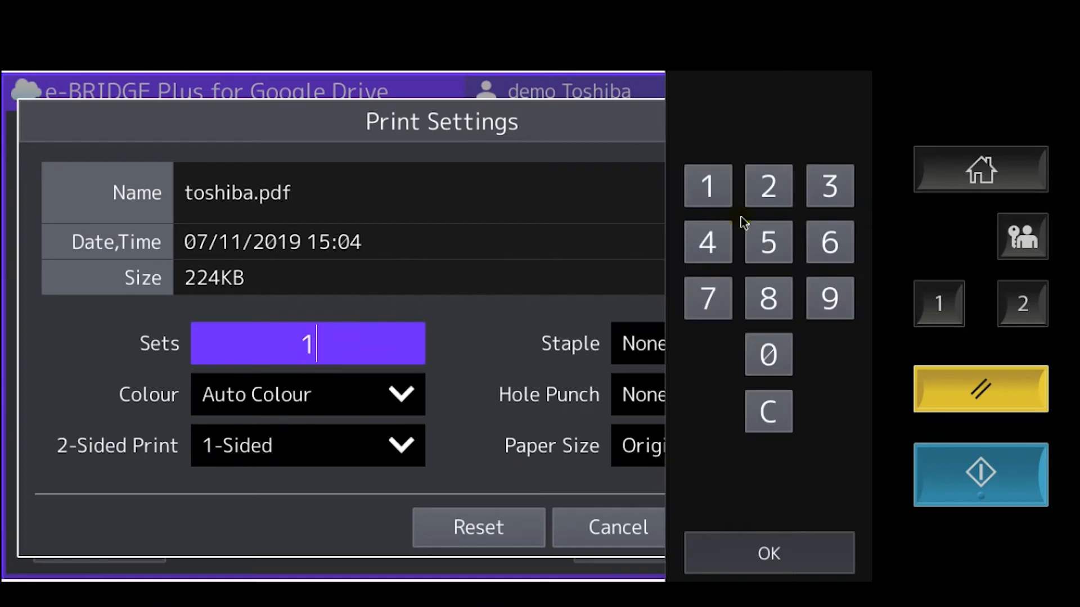
{"action": "left_click", "coordinate": [768, 186]}
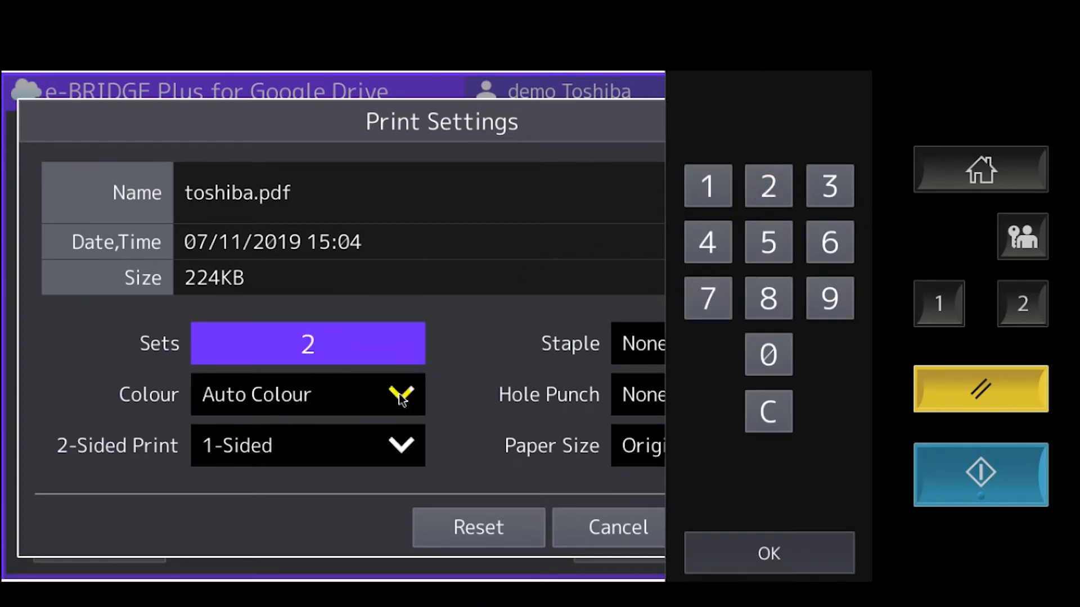
Review the Colour and Staple options without changing them.
{"action": "left_click", "coordinate": [768, 552]}
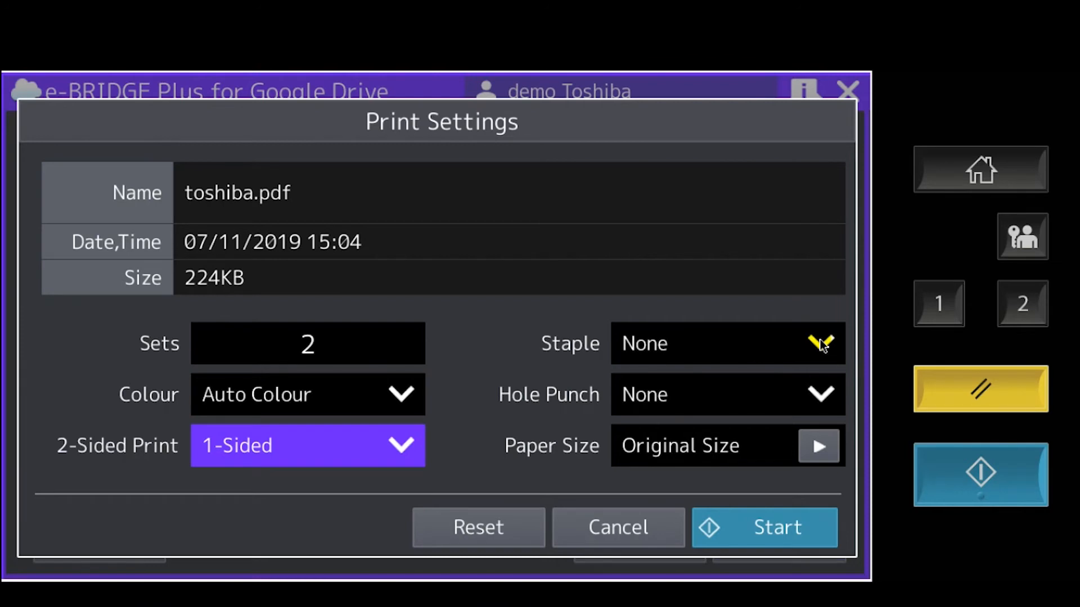
{"action": "left_click", "coordinate": [727, 343]}
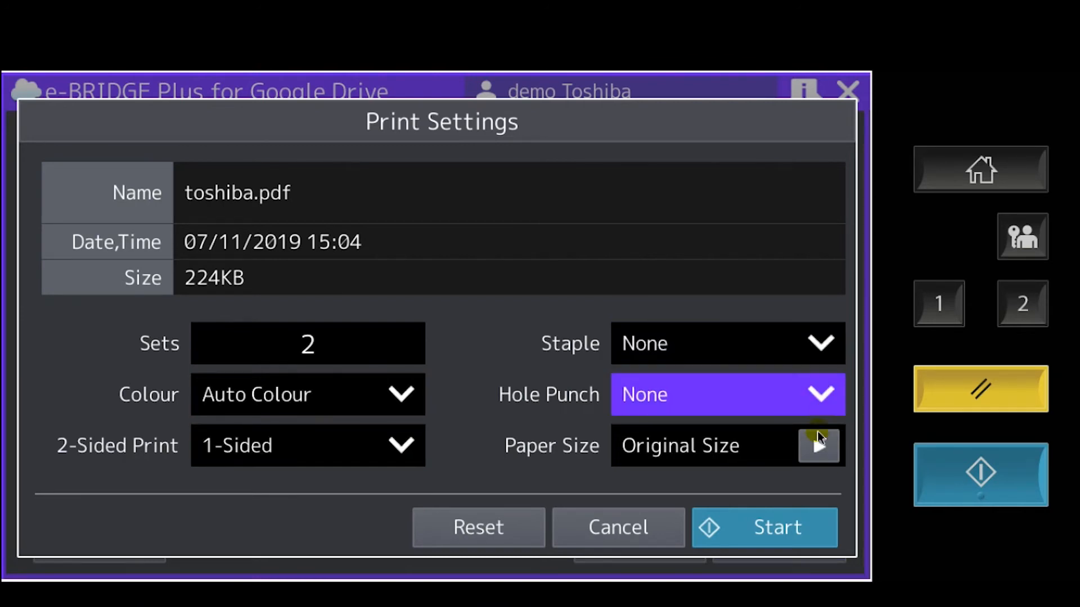
Keep Prioritize Original Size On, start printing, and close the thumbnail preview.
{"action": "left_click", "coordinate": [817, 444]}
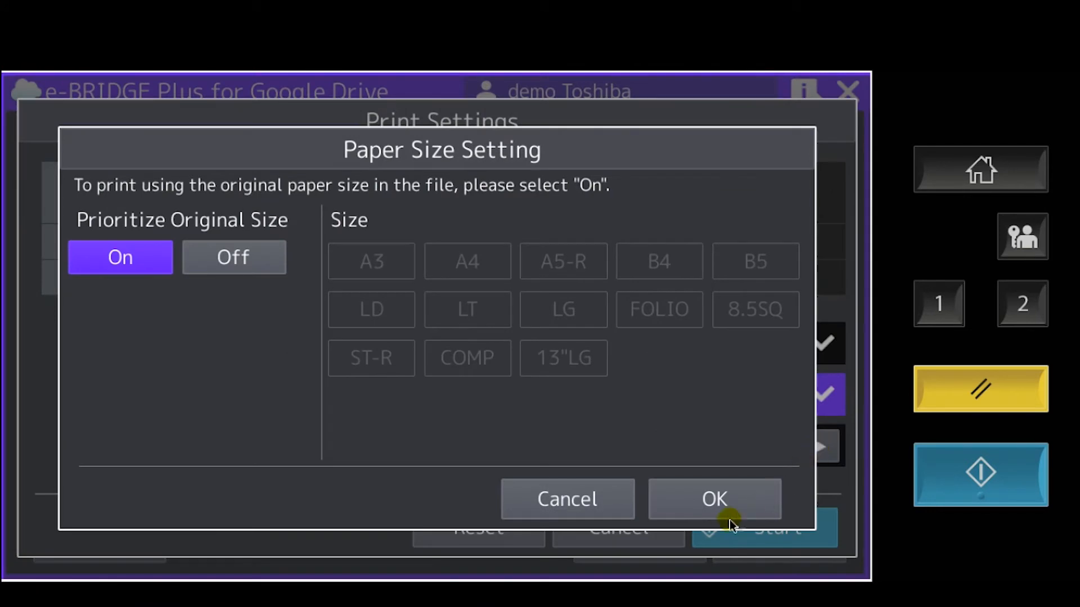
{"action": "left_click", "coordinate": [714, 500]}
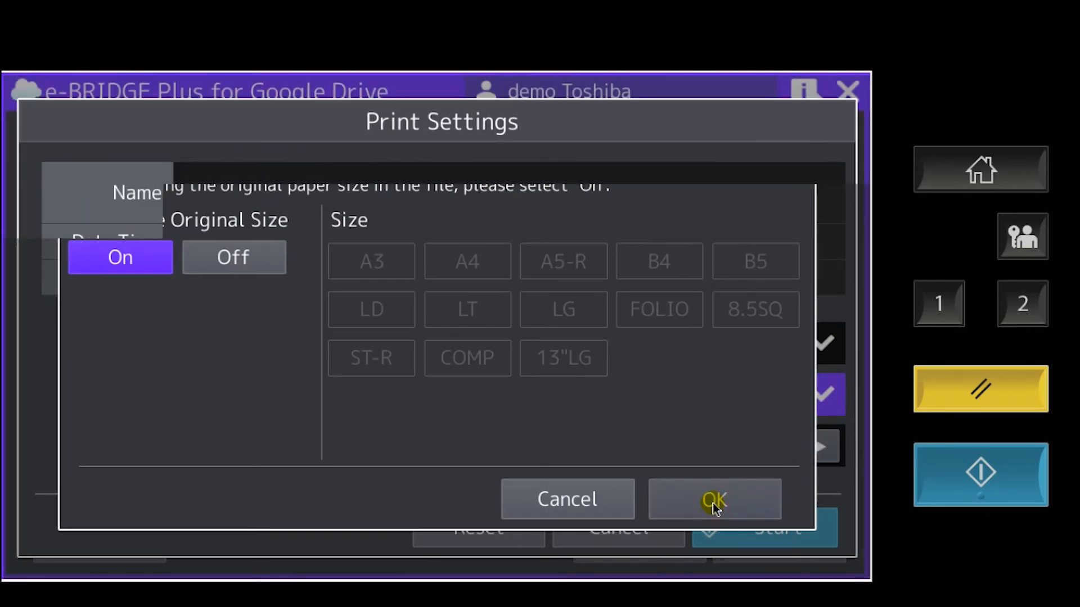
{"action": "left_click", "coordinate": [714, 500]}
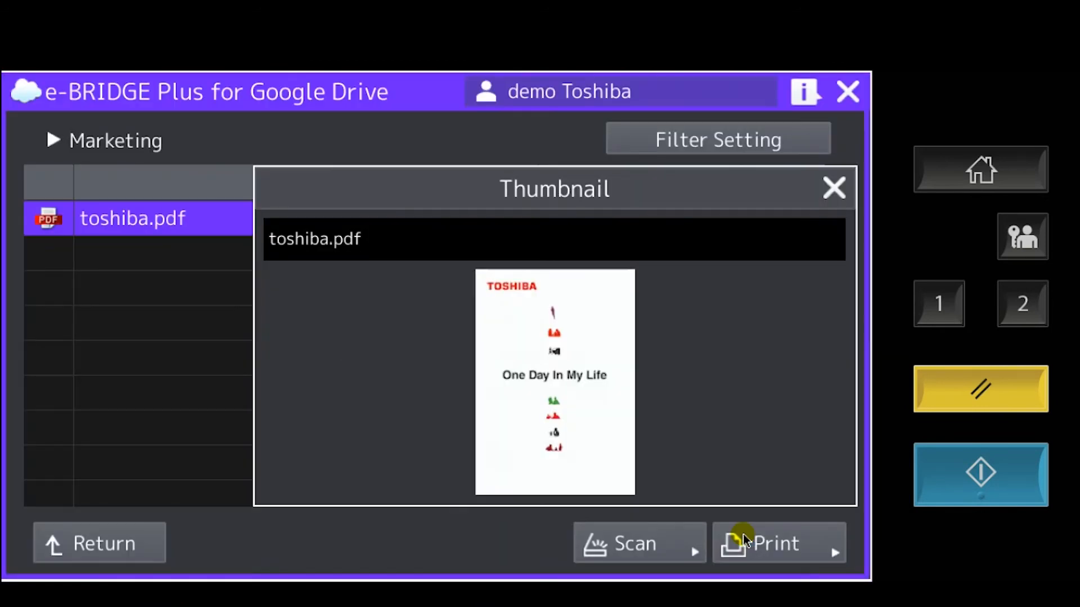
{"action": "mouse_move", "coordinate": [749, 502]}
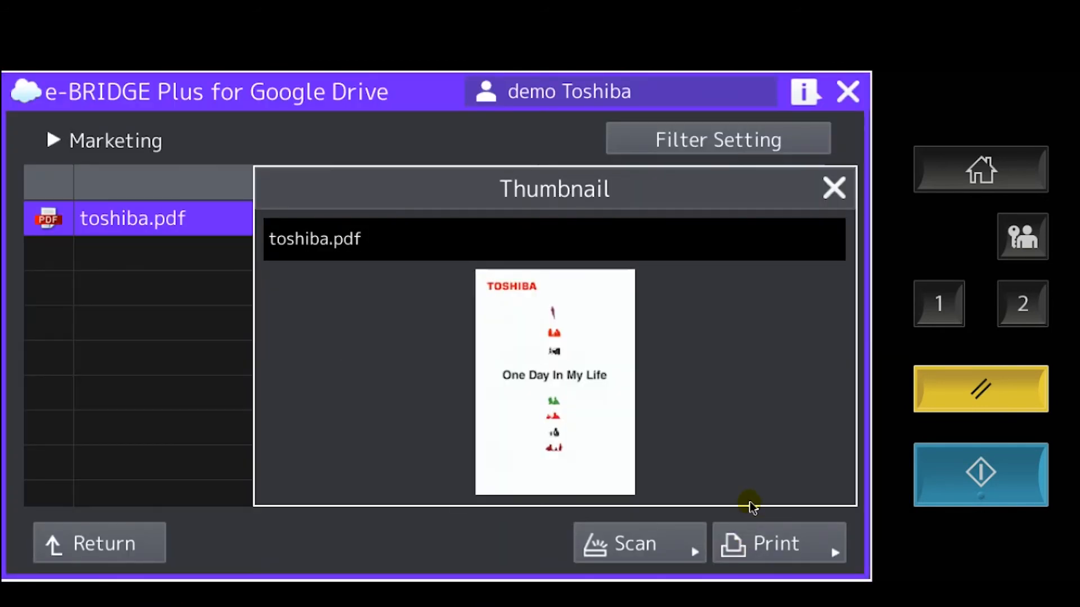
{"action": "left_click", "coordinate": [833, 188]}
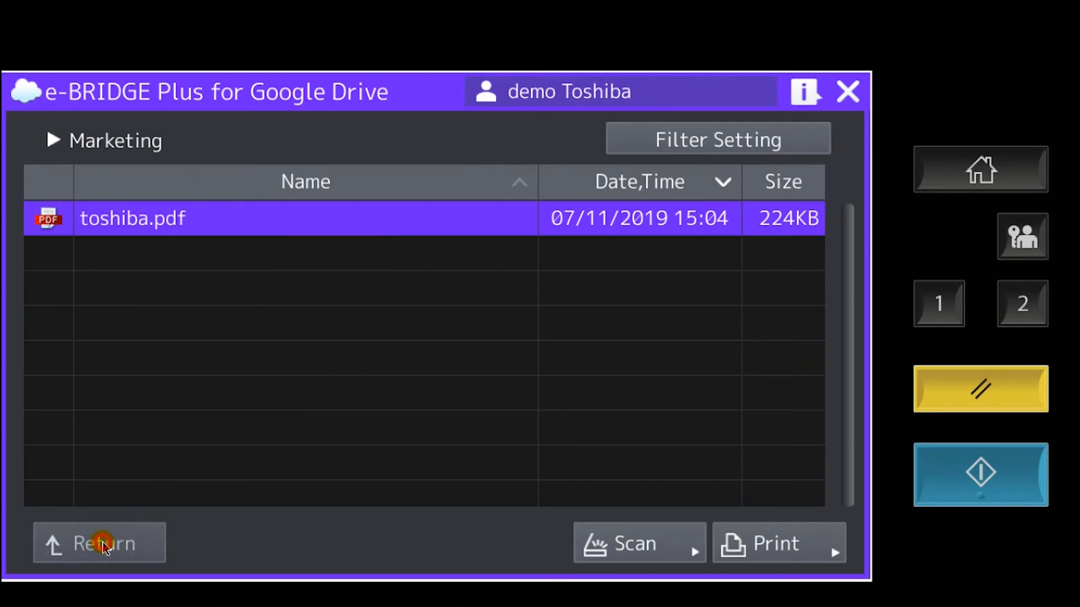
Return to the folder list and change account, reaching the Google password prompt.
{"action": "left_click", "coordinate": [99, 543]}
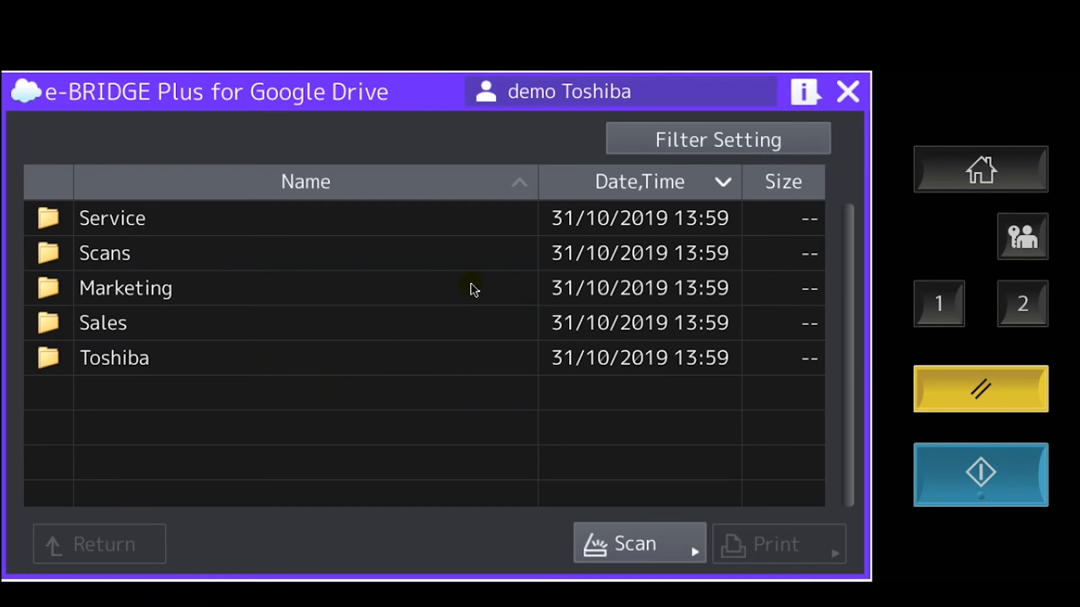
{"action": "left_click", "coordinate": [569, 91]}
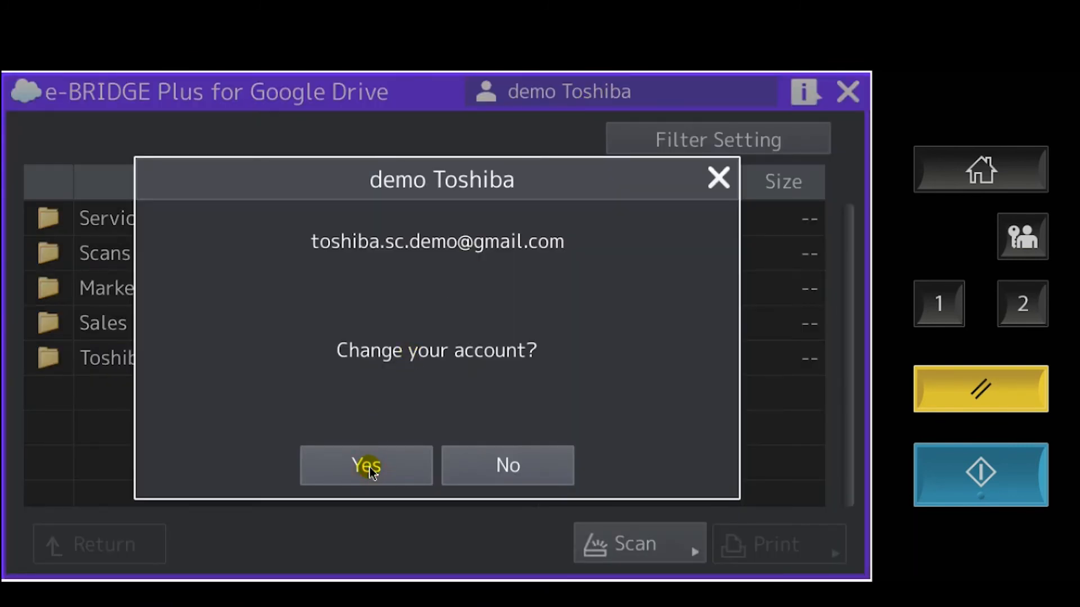
{"action": "left_click", "coordinate": [365, 465]}
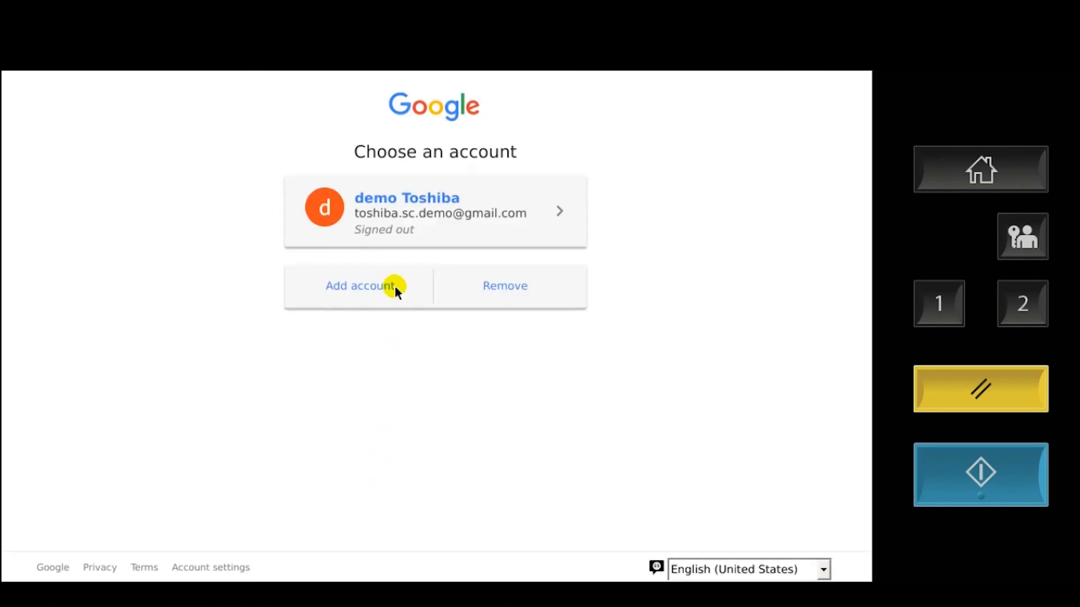
{"action": "left_click", "coordinate": [434, 210]}
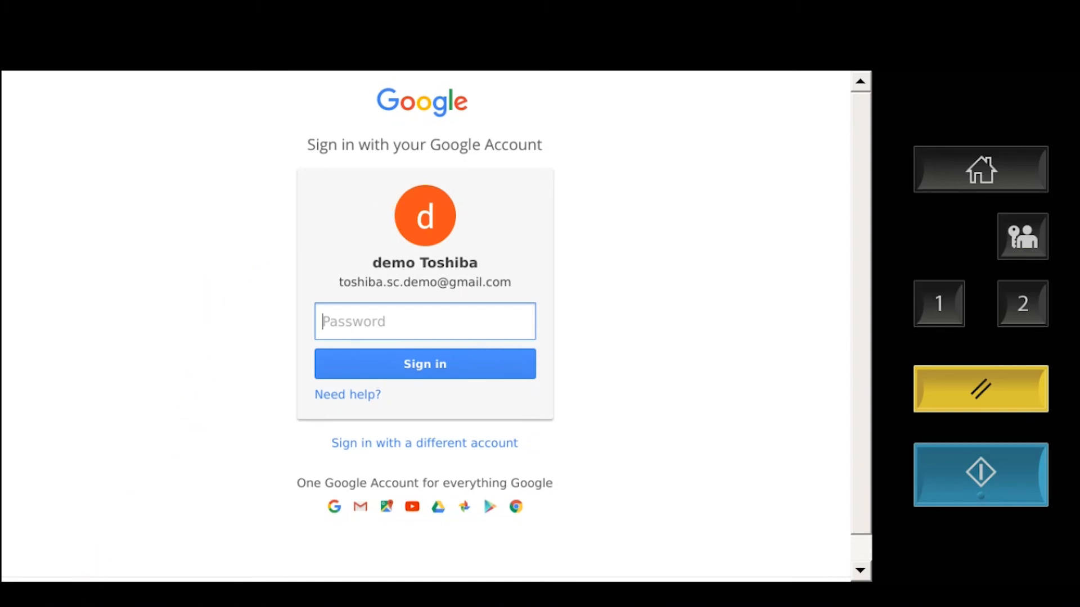
From Gmail's Google apps grid, open Drive in a new tab.
{"action": "left_click", "coordinate": [424, 364]}
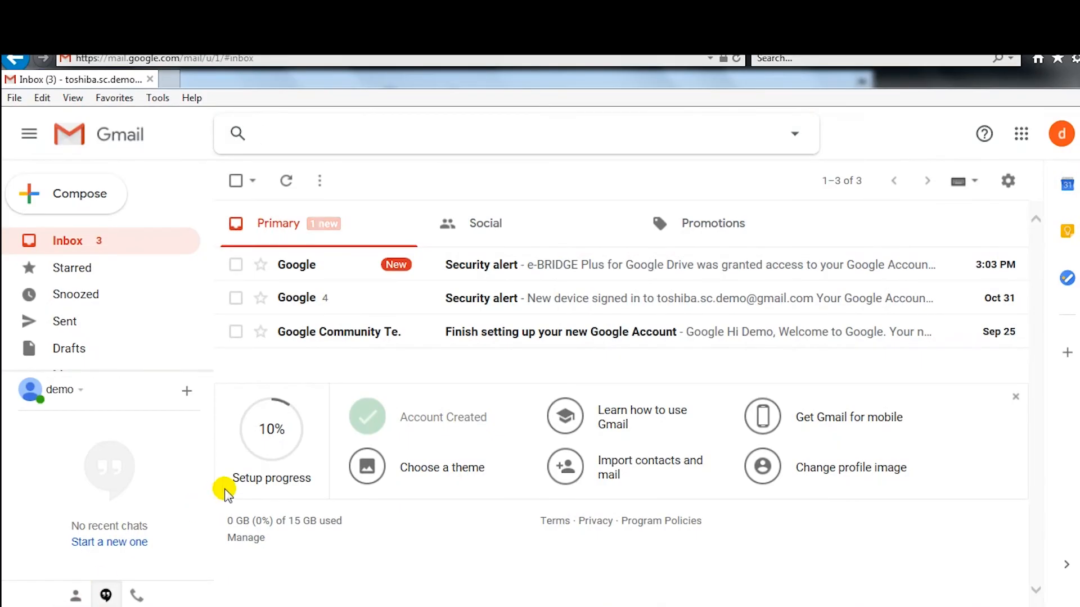
{"action": "left_click", "coordinate": [1022, 134]}
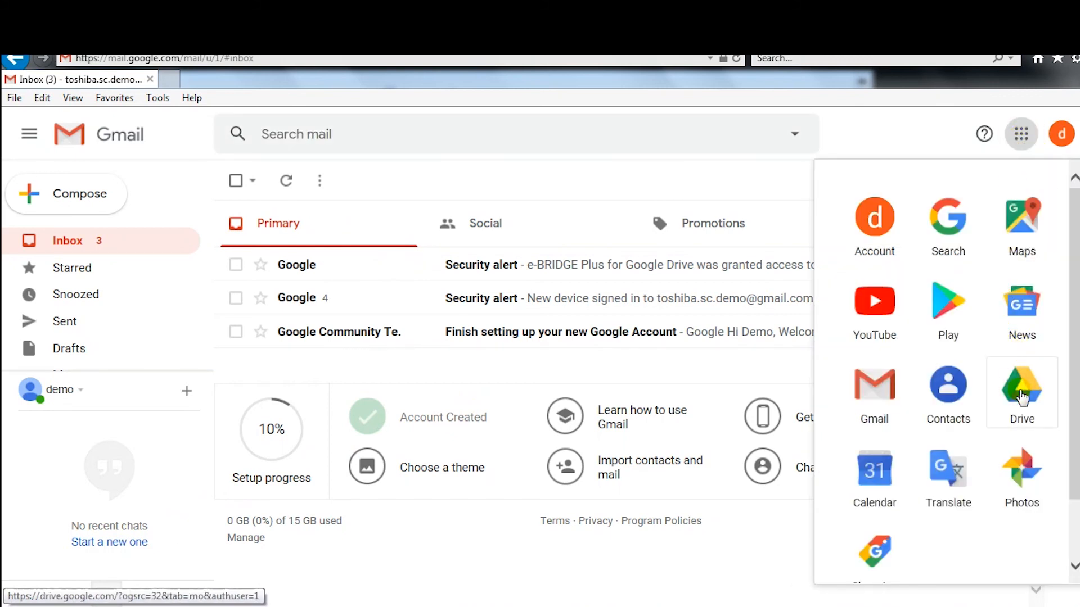
{"action": "left_click", "coordinate": [1021, 393]}
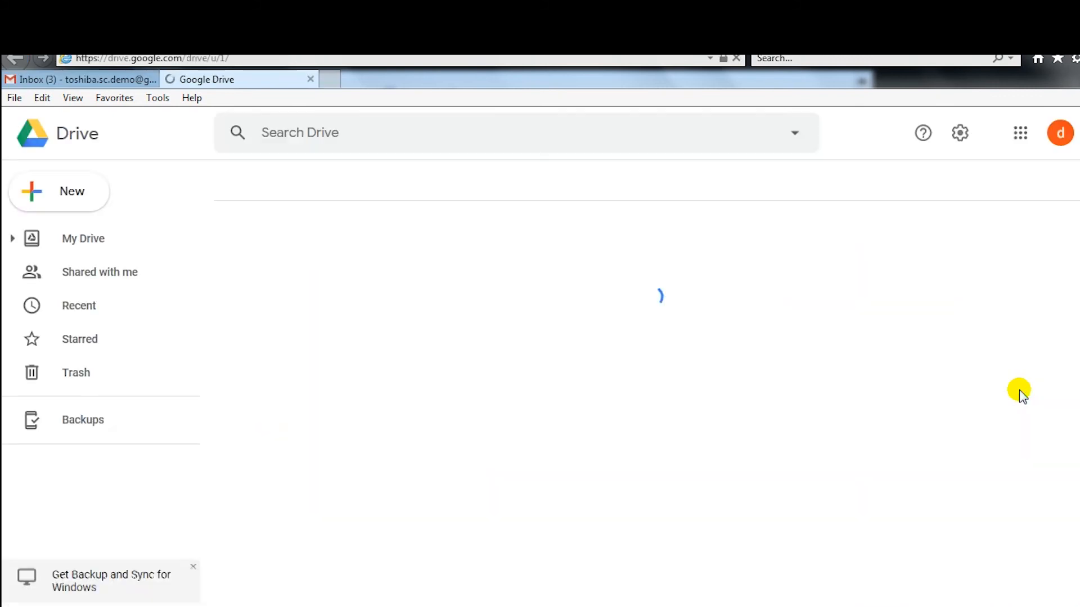
Open the Marketing folder in My Drive to reveal the scanned toshiba.pdf.
{"action": "left_click", "coordinate": [83, 238]}
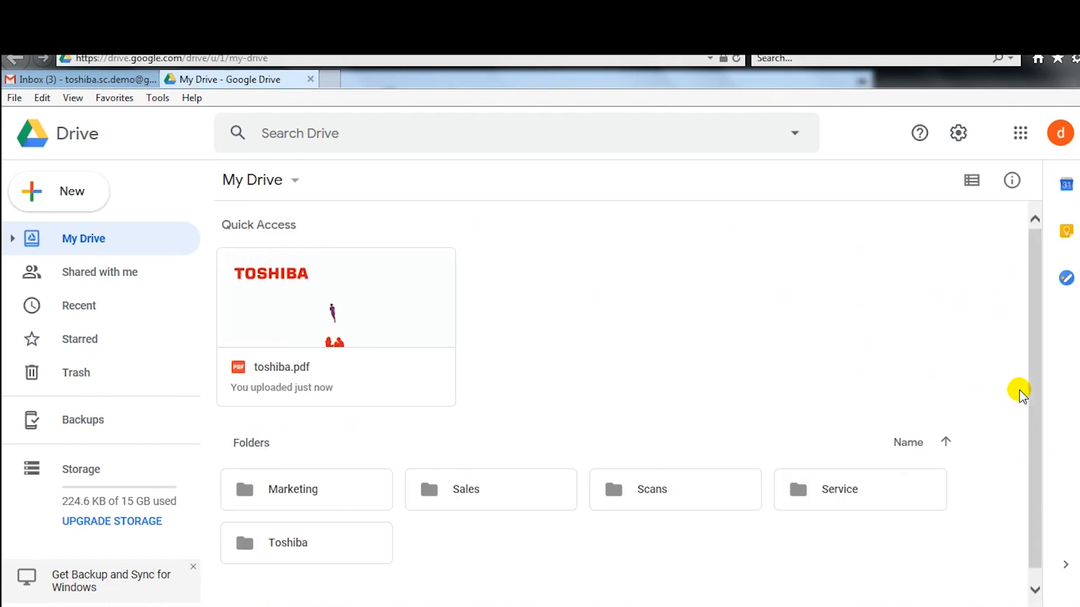
{"action": "mouse_move", "coordinate": [318, 393]}
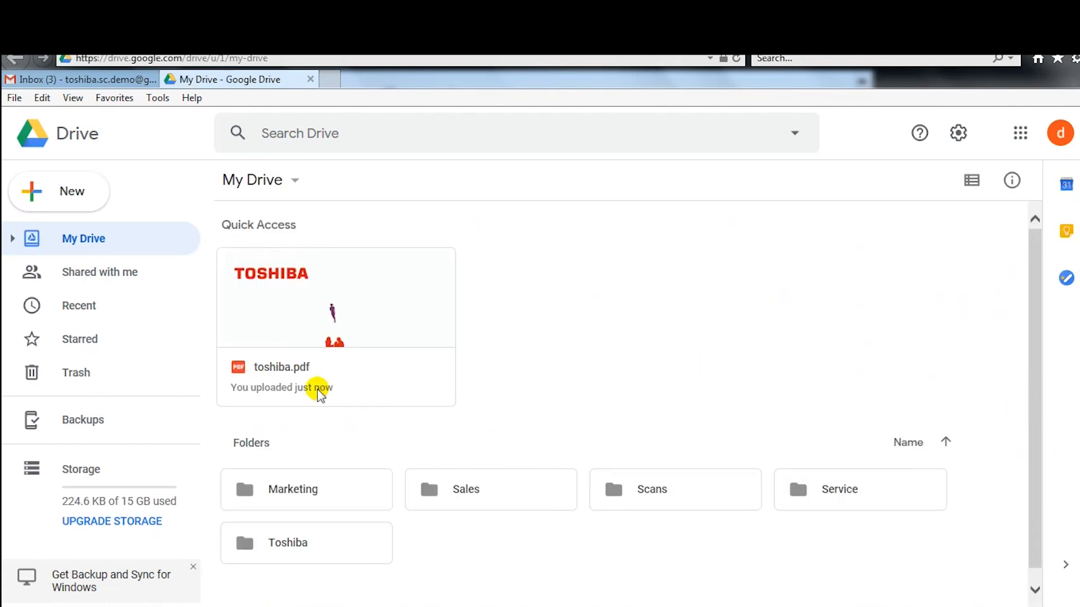
{"action": "mouse_move", "coordinate": [268, 492]}
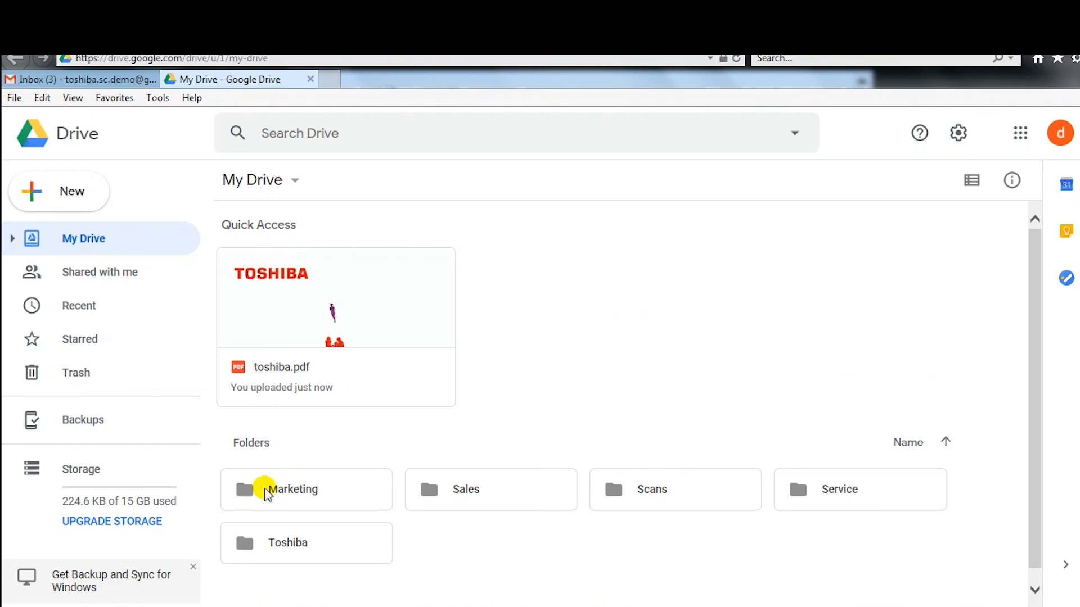
{"action": "double_click", "coordinate": [293, 489]}
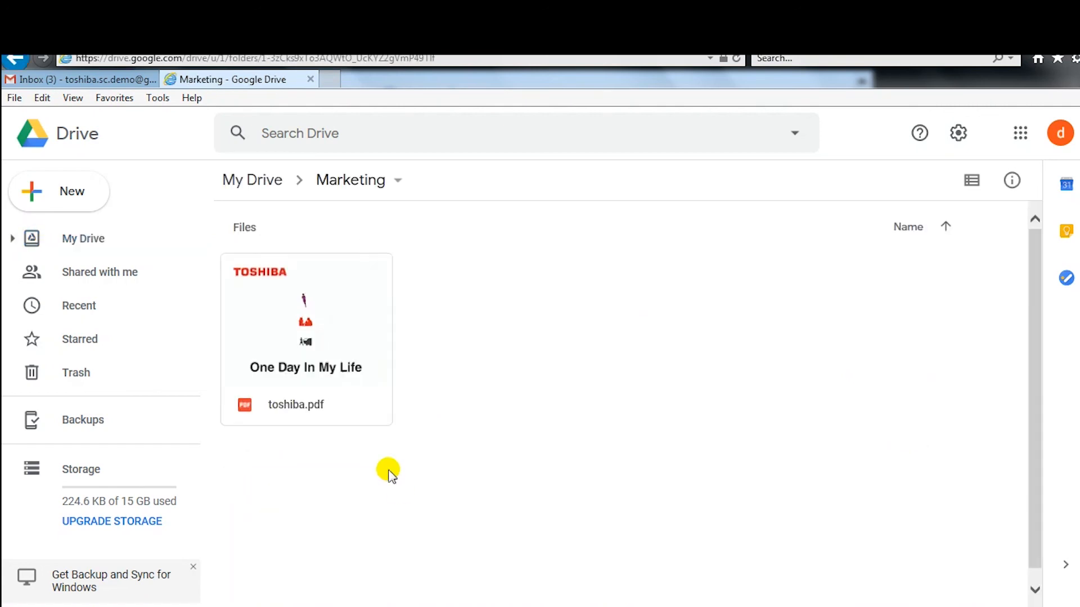